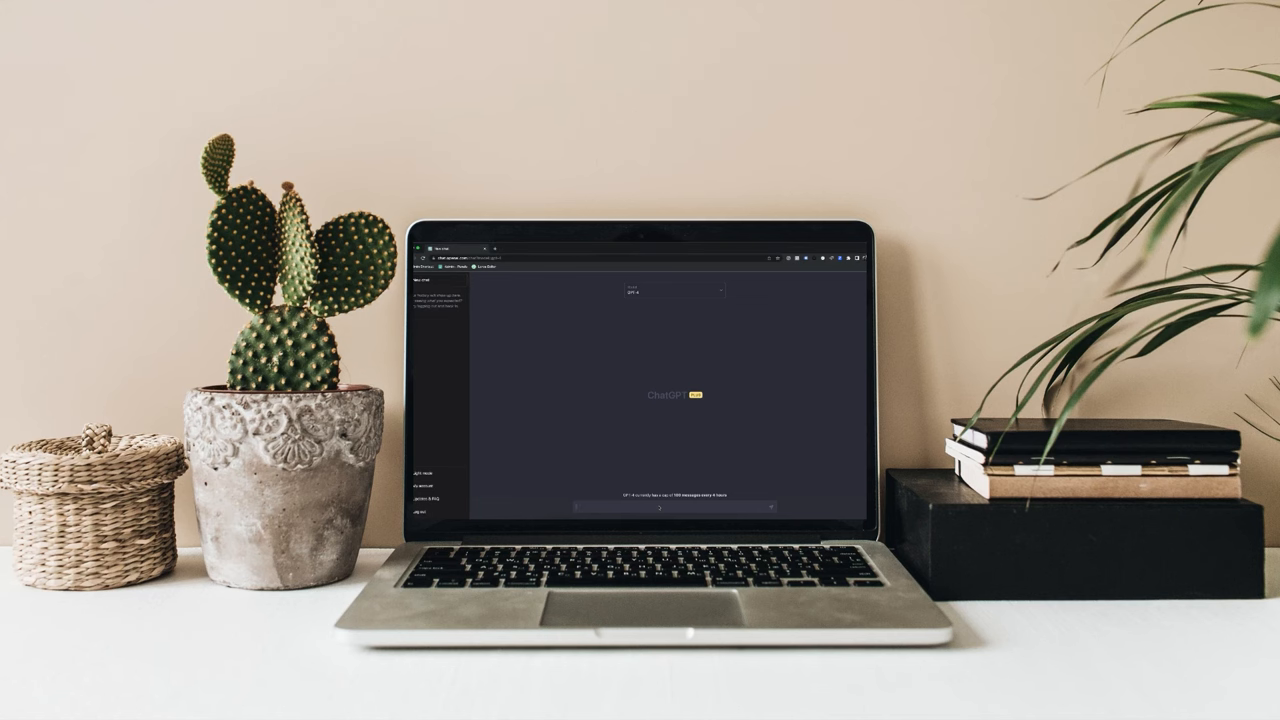
text(What is the difference between ChatGPT-3 and ChatGPT-4?)
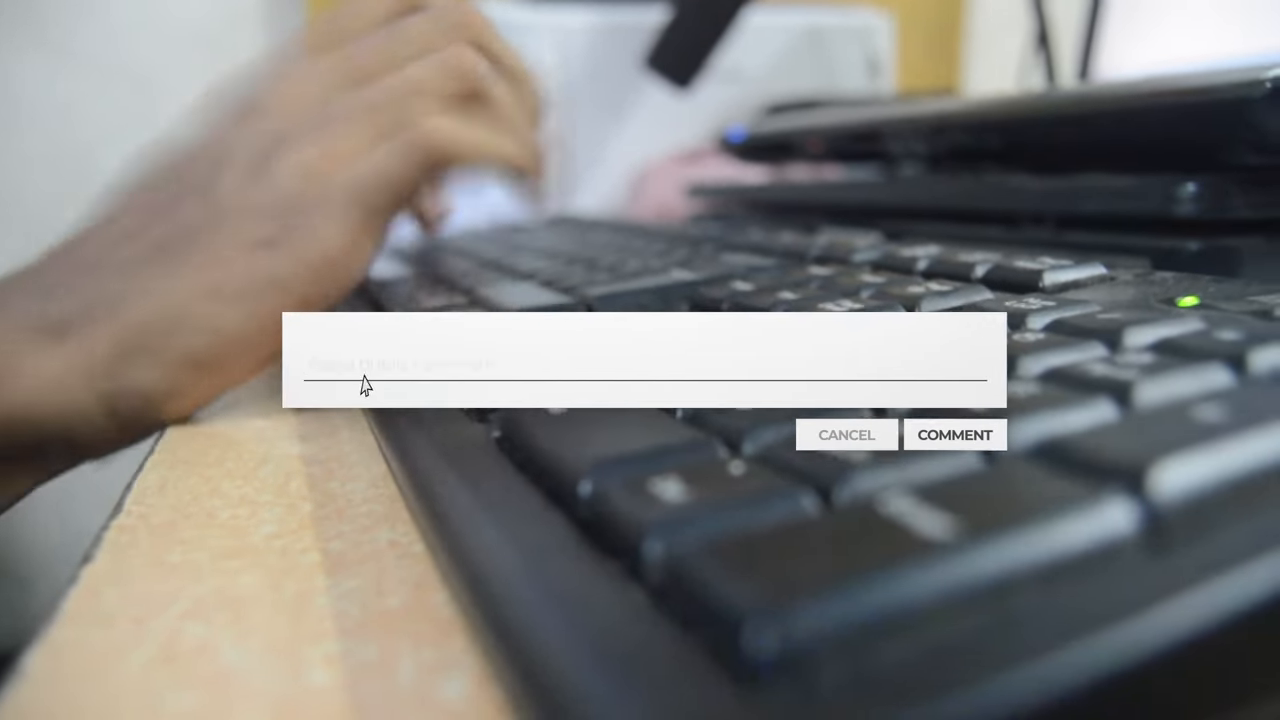
text(Leave a commen)
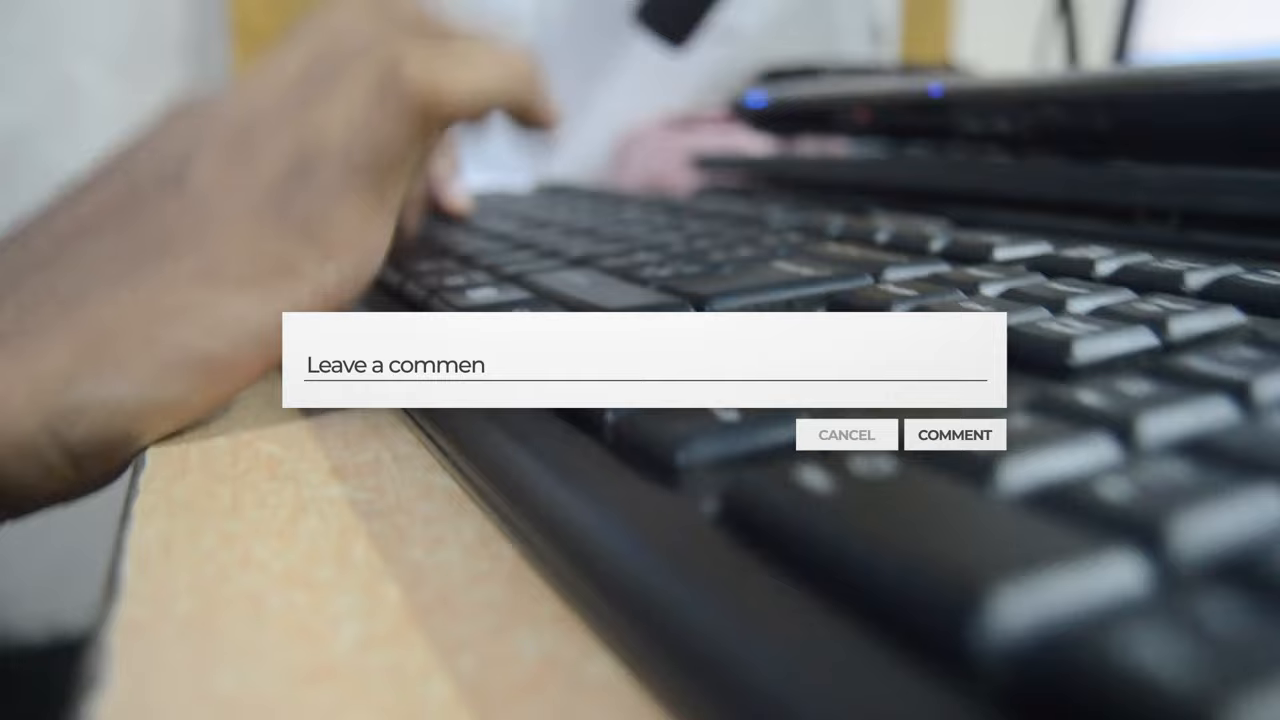